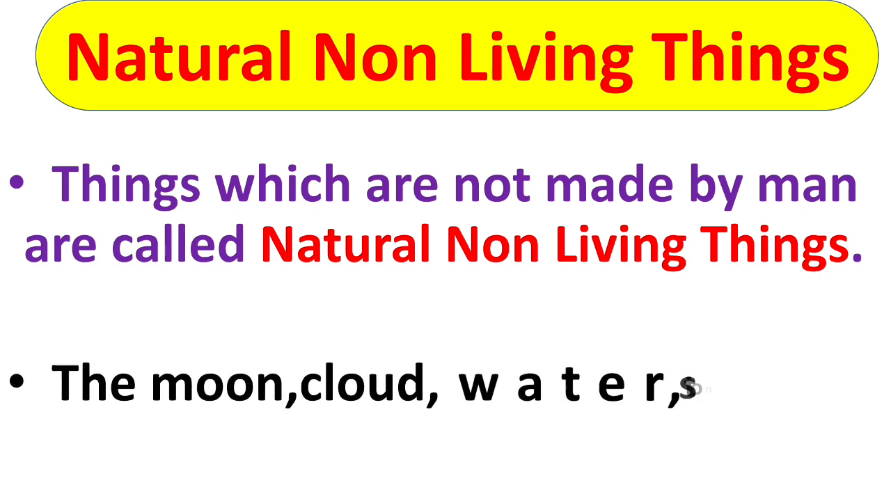
pyautogui.write('water, stones, mountains, etc .')
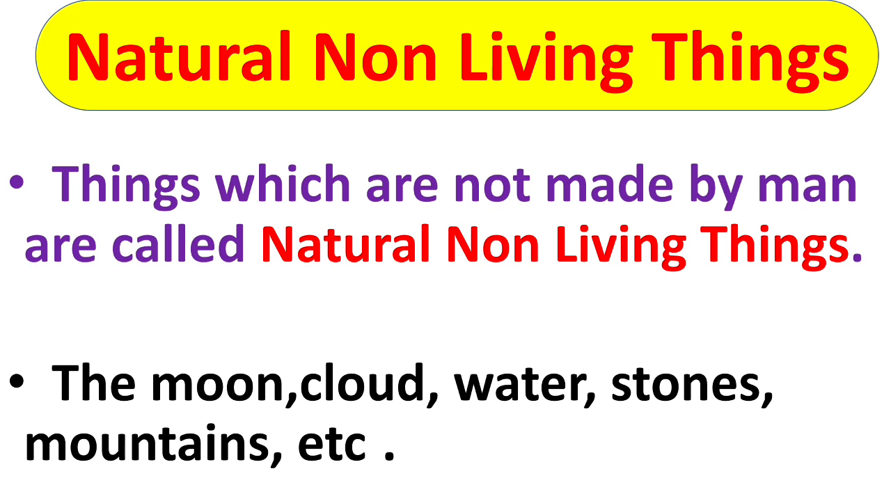